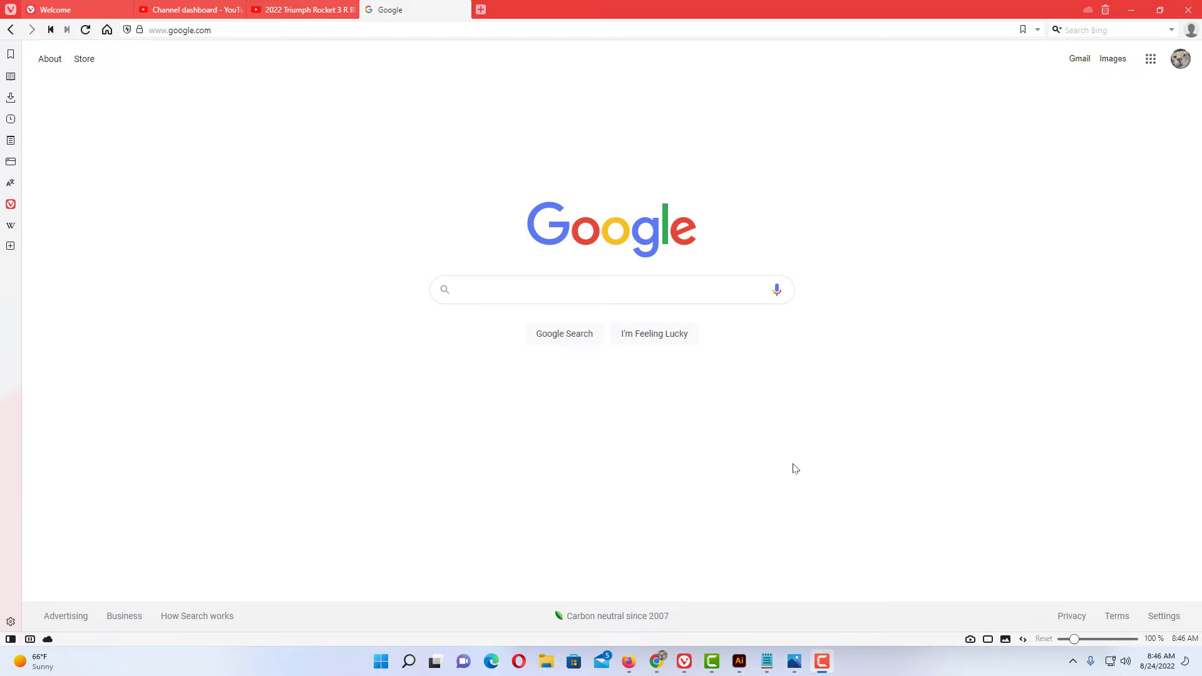
mouse_move(783, 454)
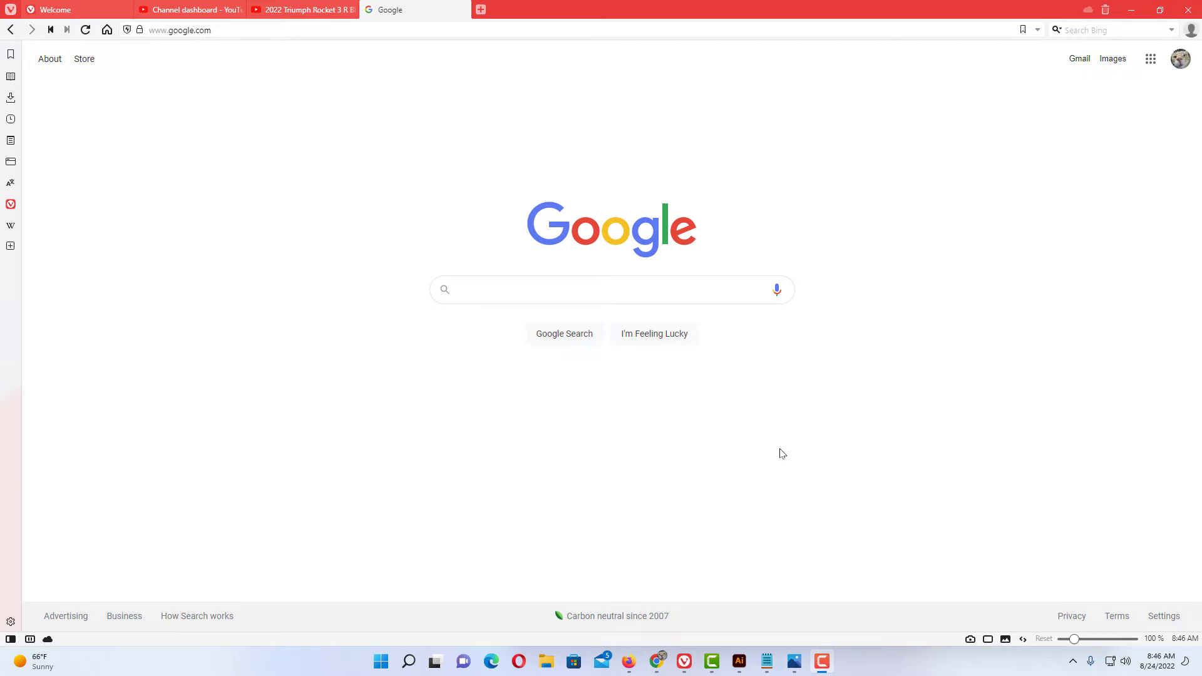
mouse_move(462, 401)
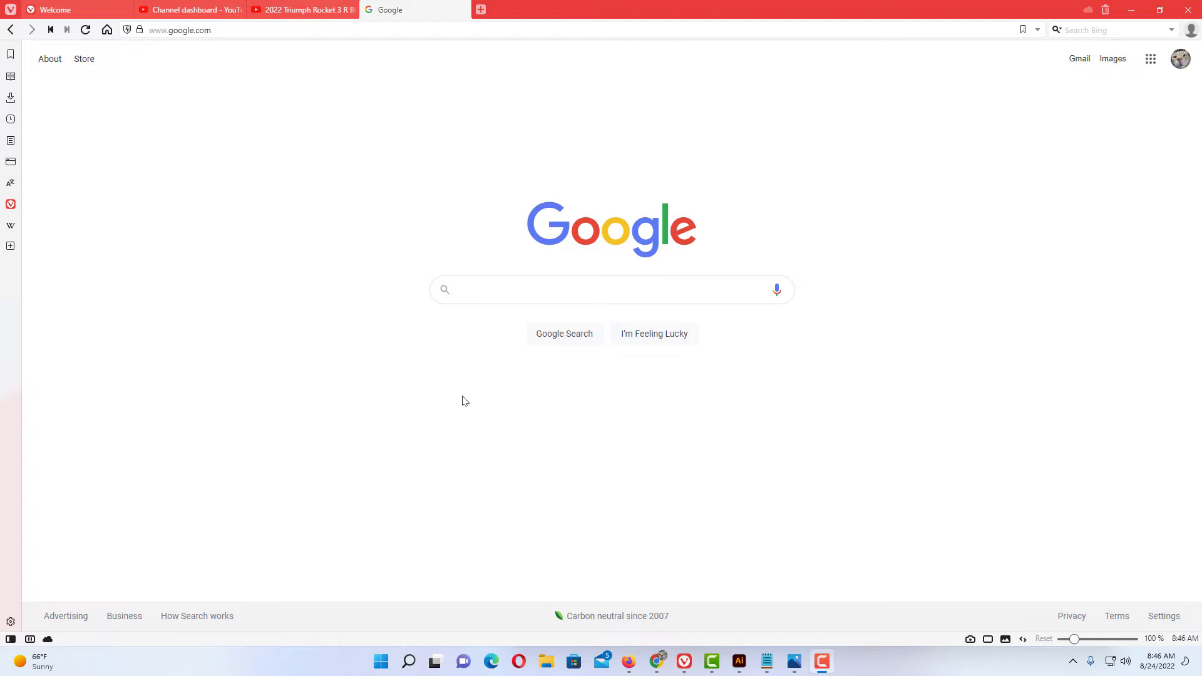
mouse_move(181, 128)
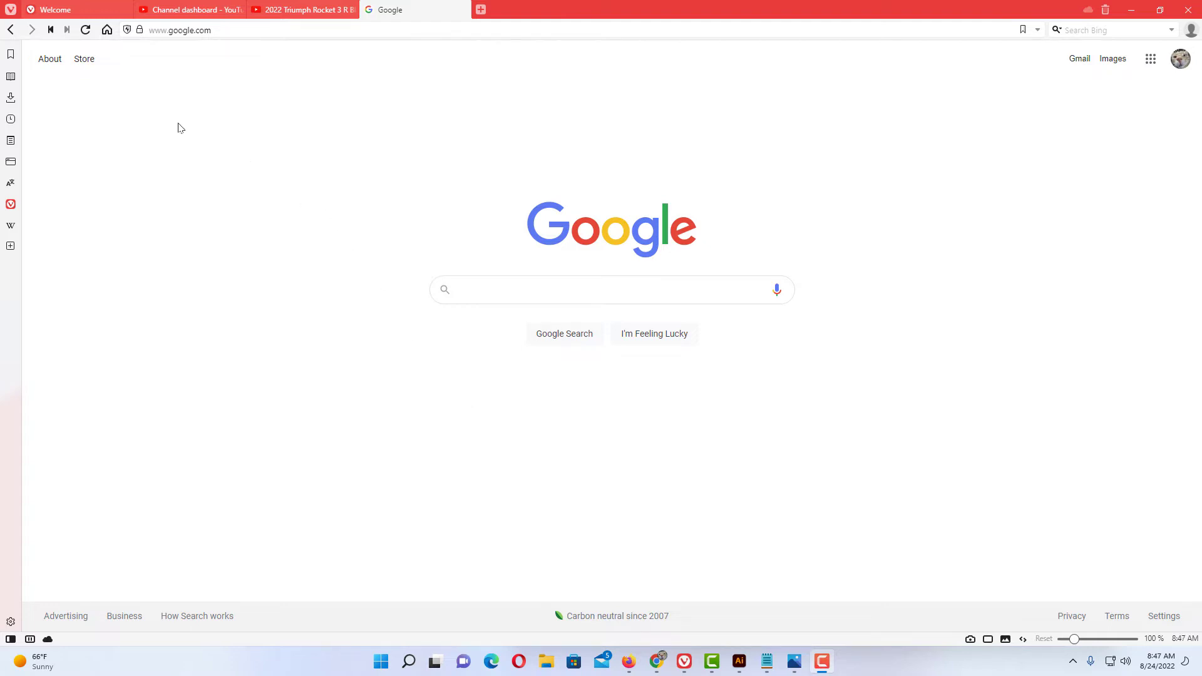
mouse_move(55, 88)
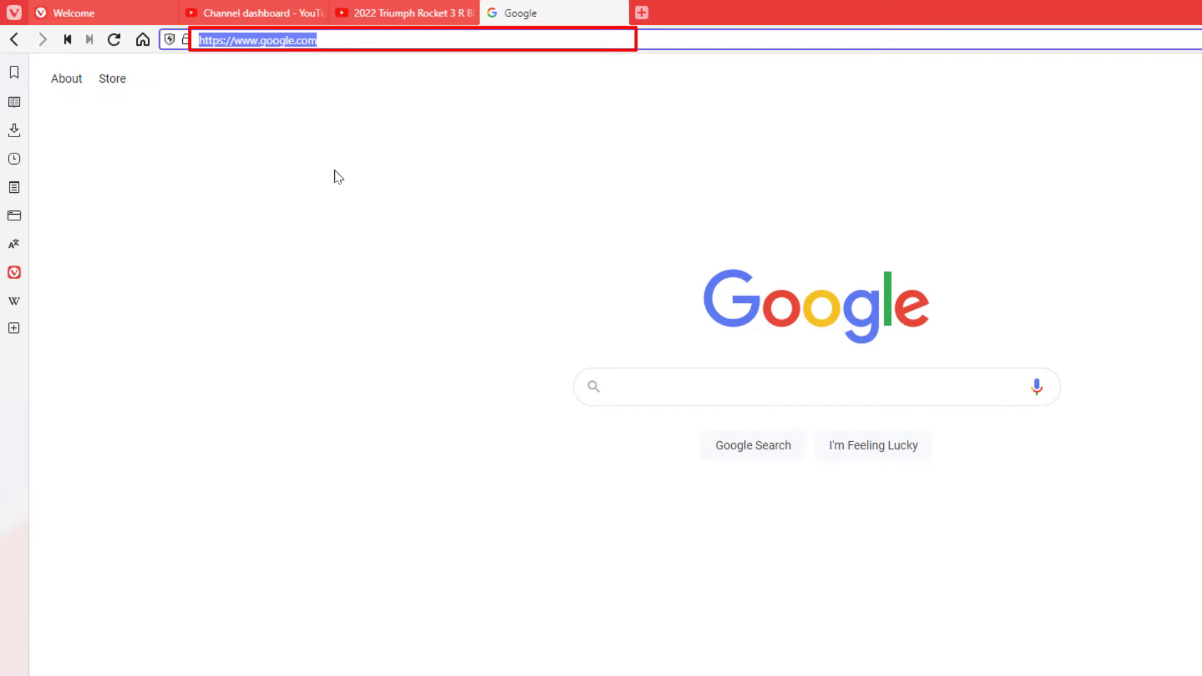
Load chrome://settings in the current tab to reach the You and Vivaldi settings.
text(cnet.com/)
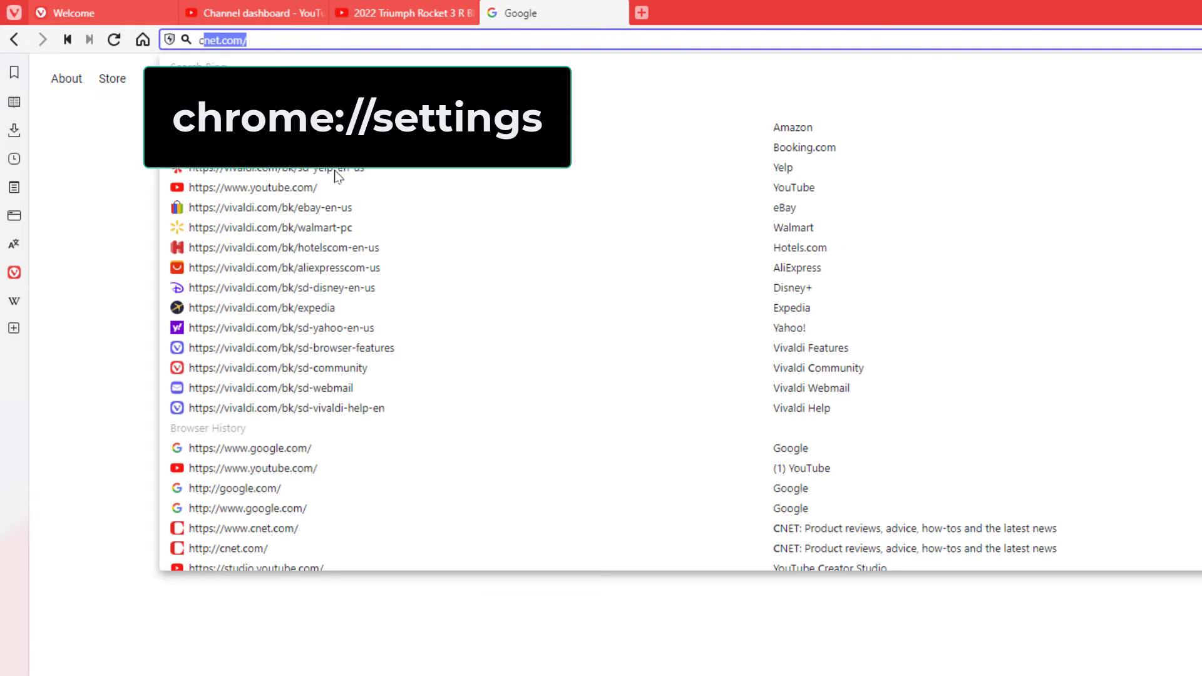
text(chrome://)
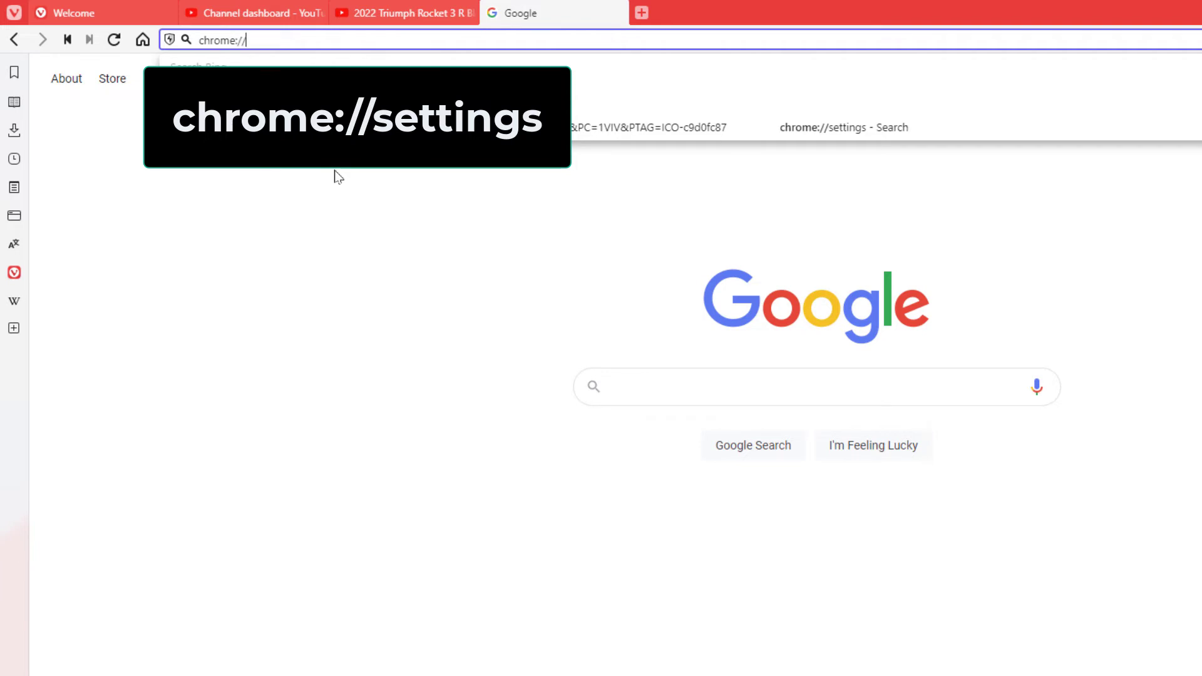
text(se)
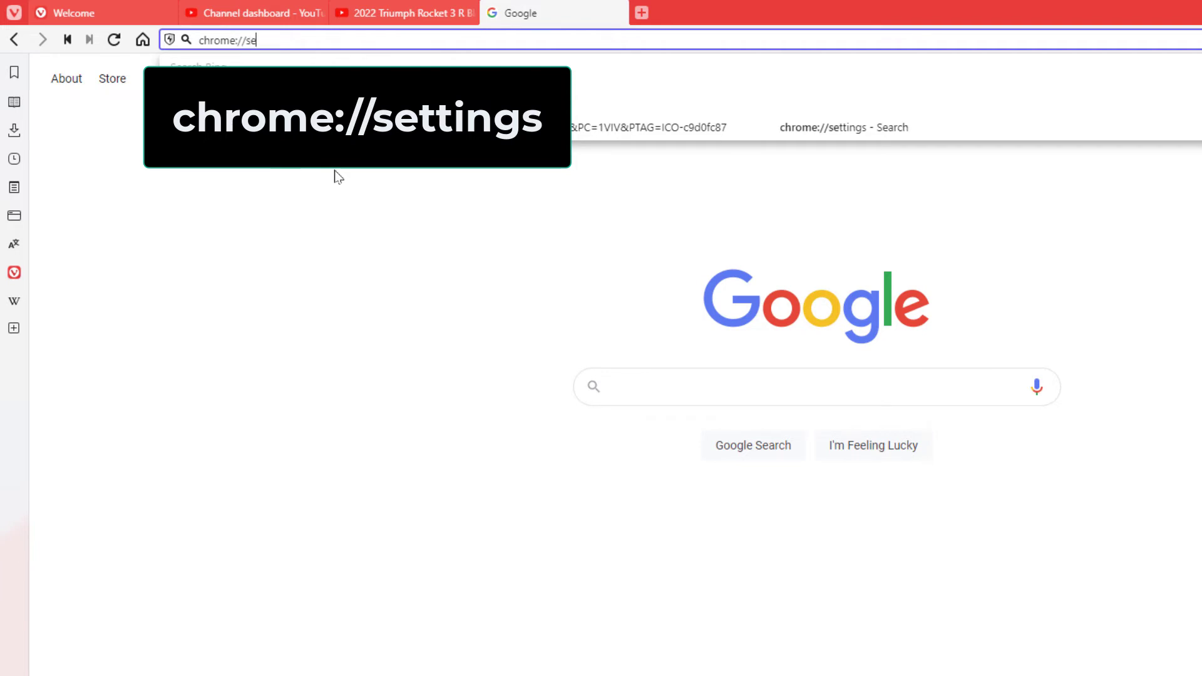
text(ttings)
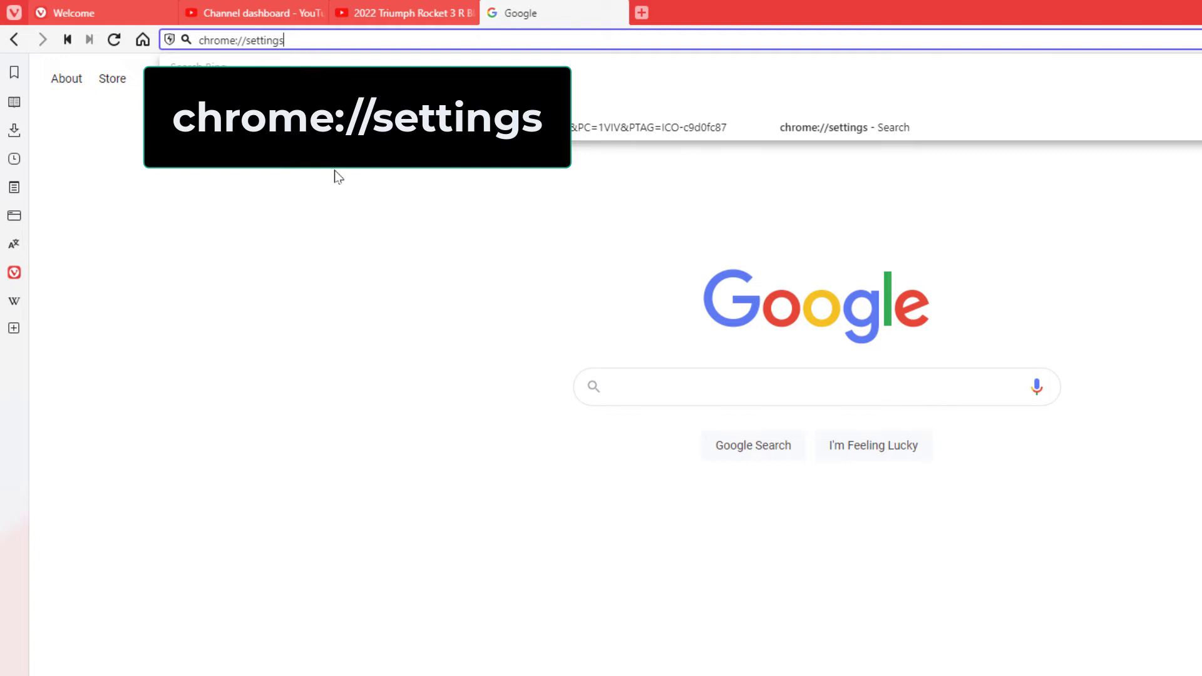
key(Return)
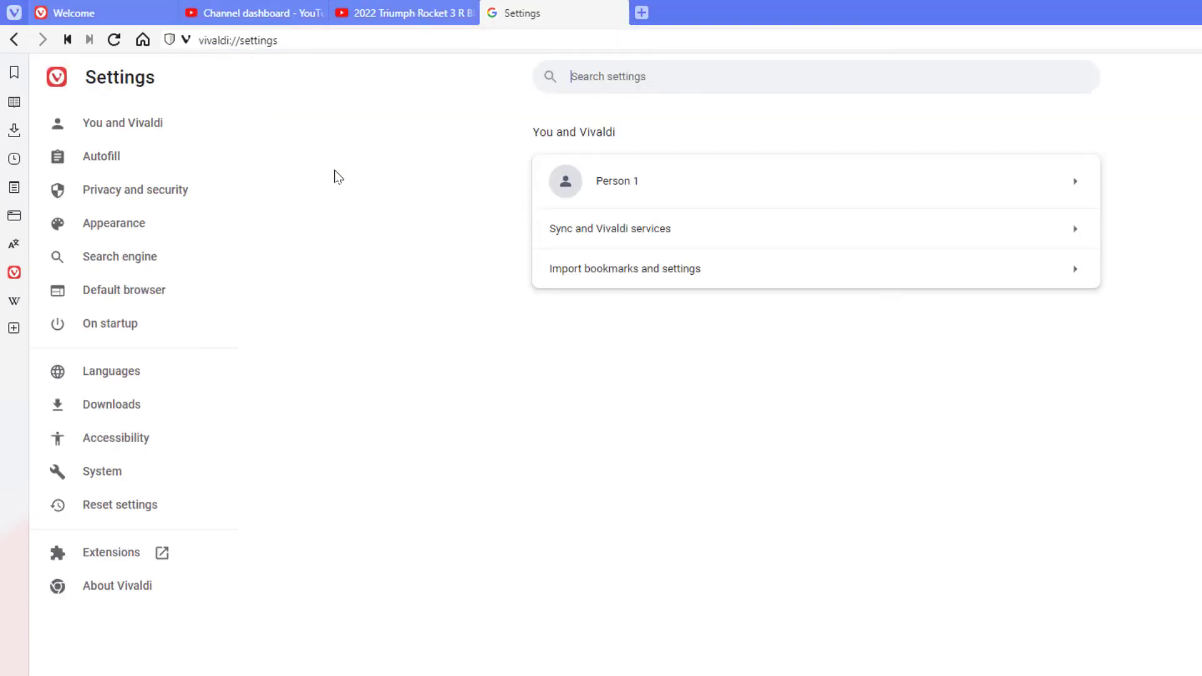
mouse_move(392, 247)
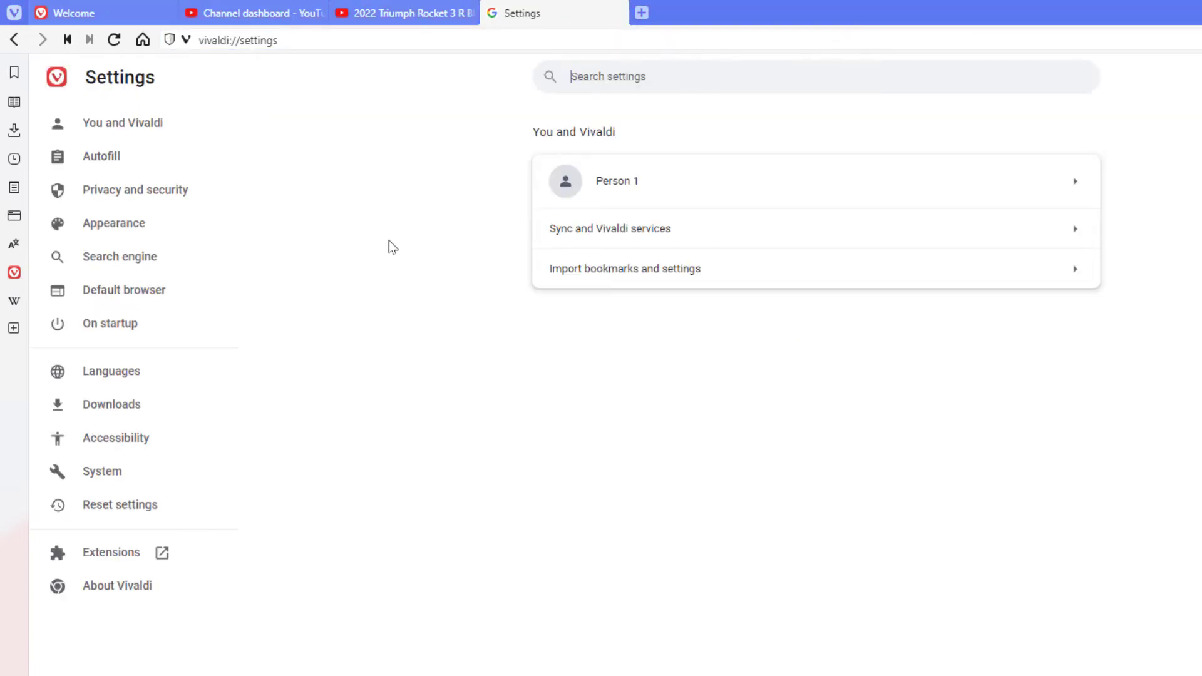
mouse_move(375, 233)
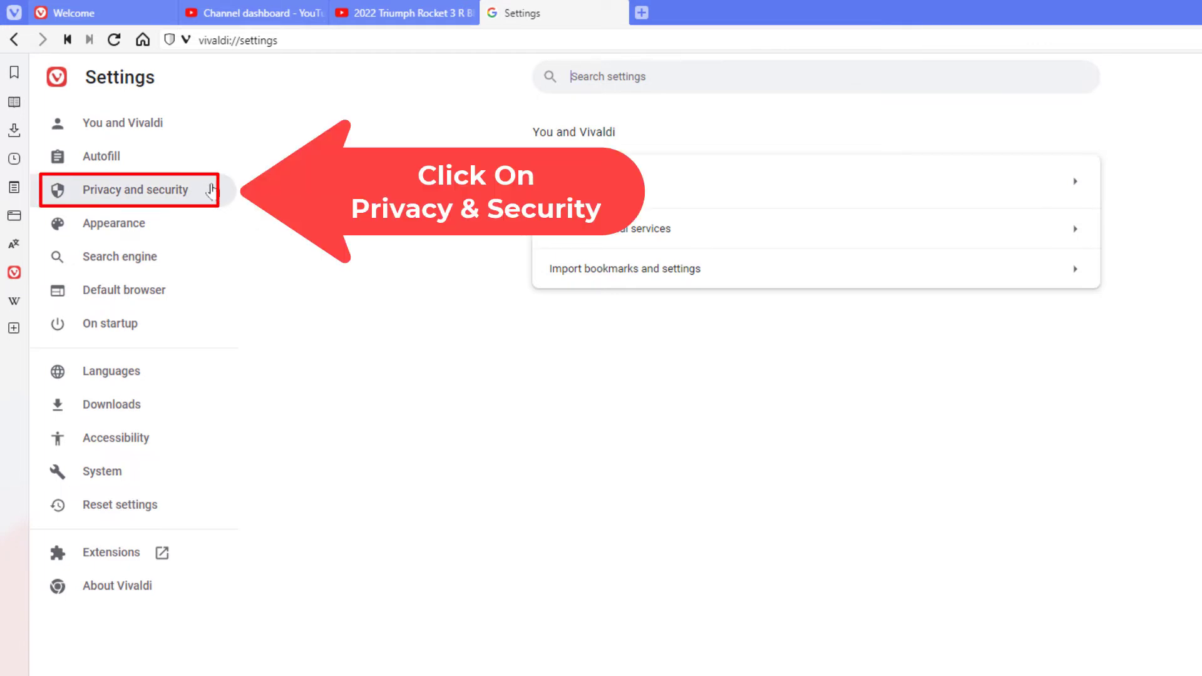
Go to Privacy and security, then Site Settings, and scroll toward the JavaScript permission.
click(137, 189)
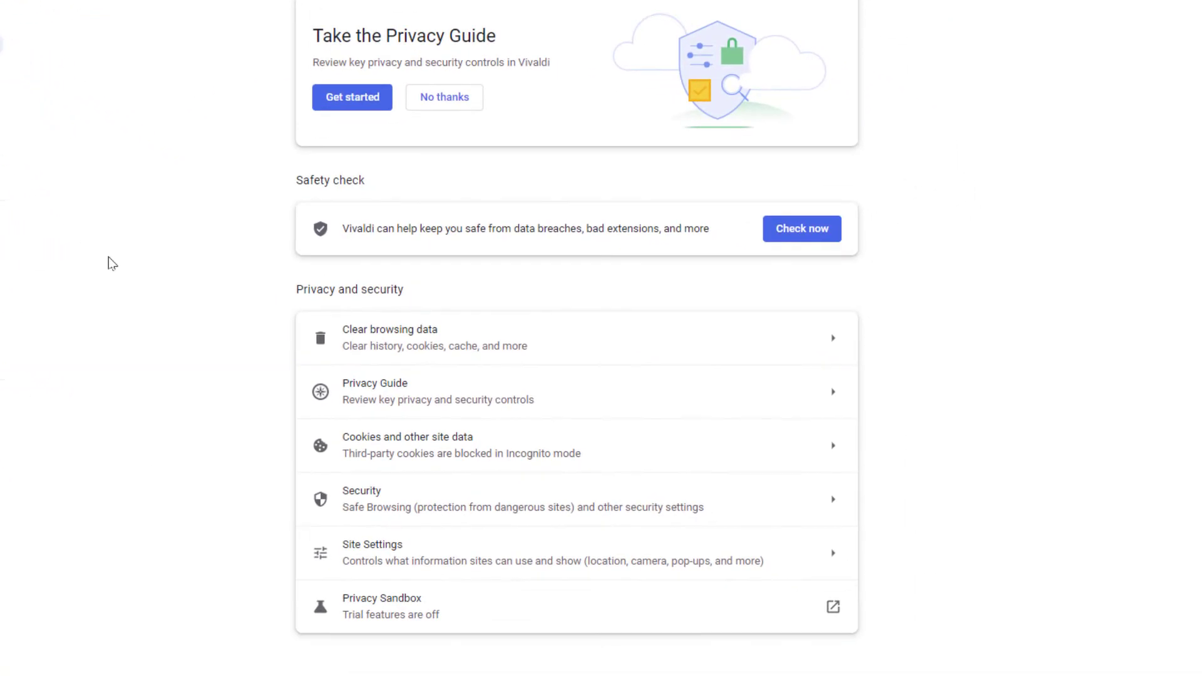
mouse_move(234, 491)
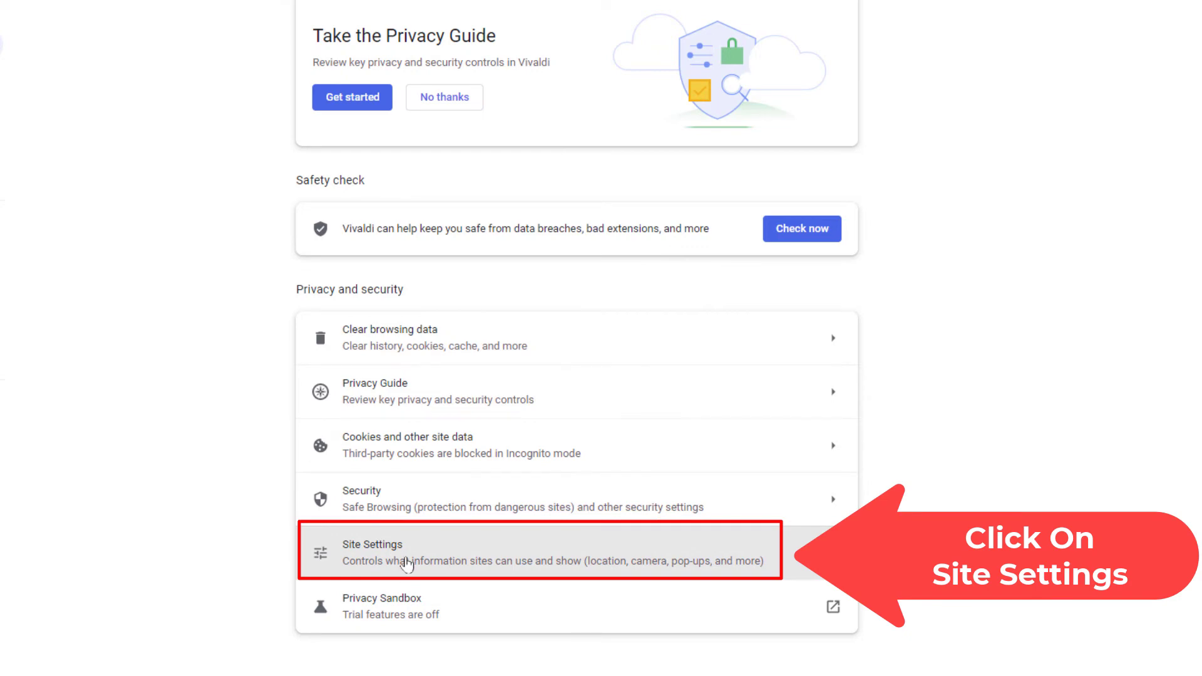
click(498, 550)
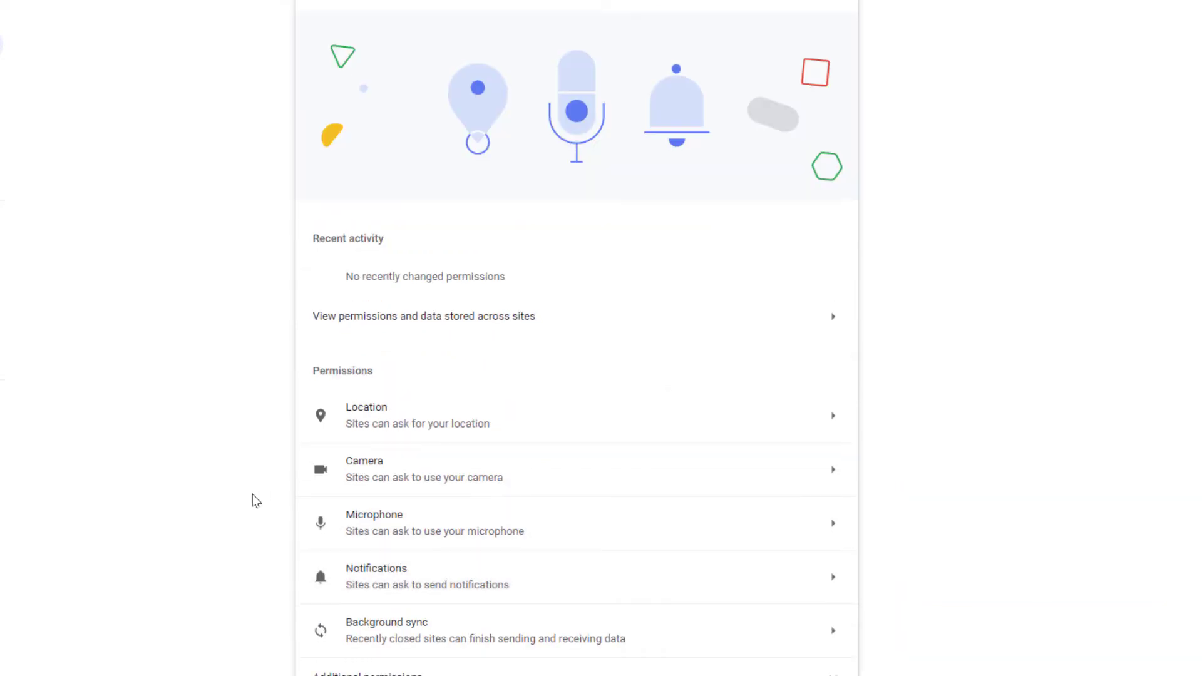
scroll(down, 3)
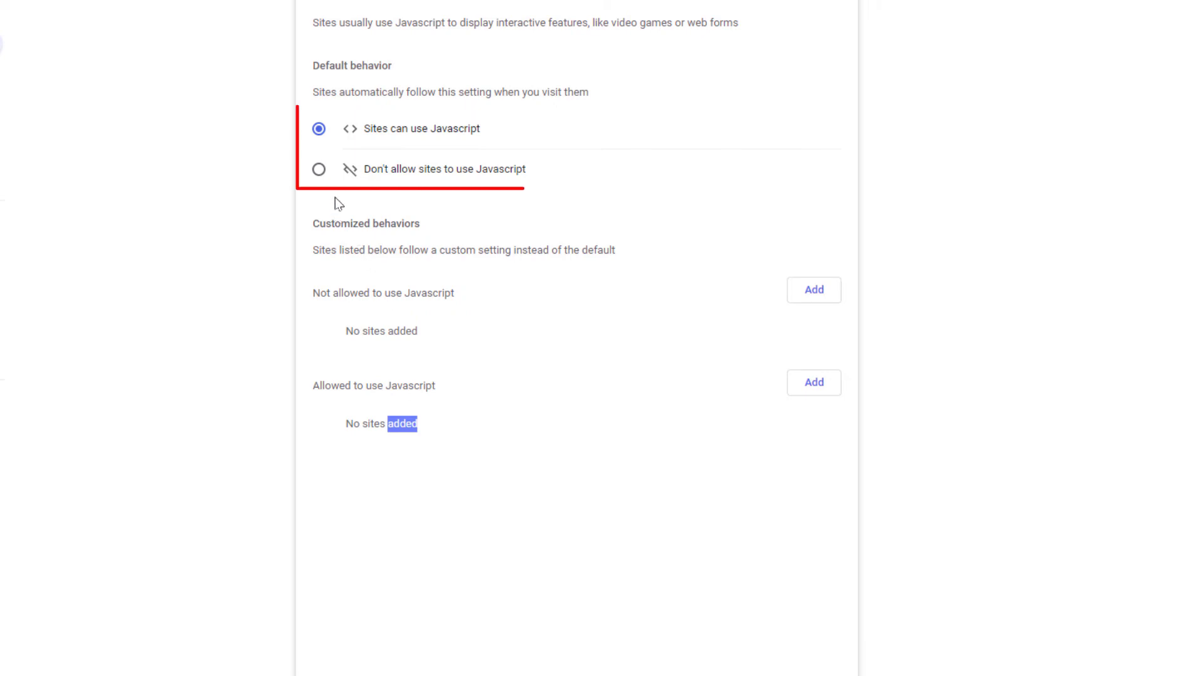
mouse_move(371, 152)
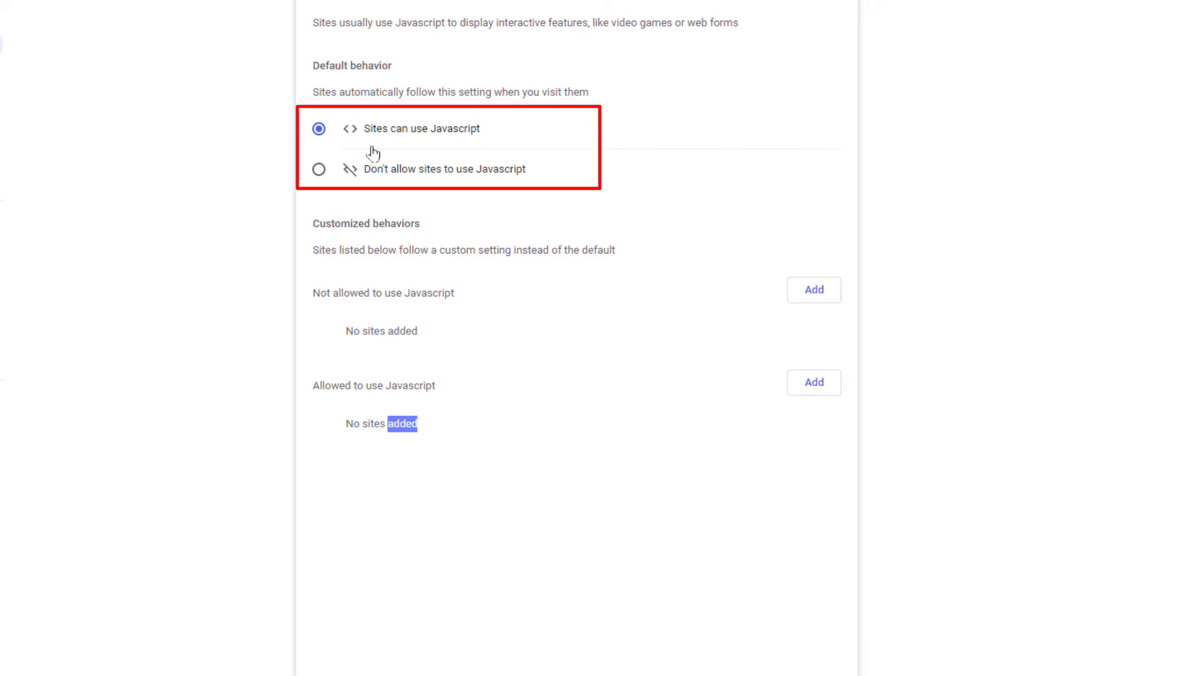
mouse_move(300, 149)
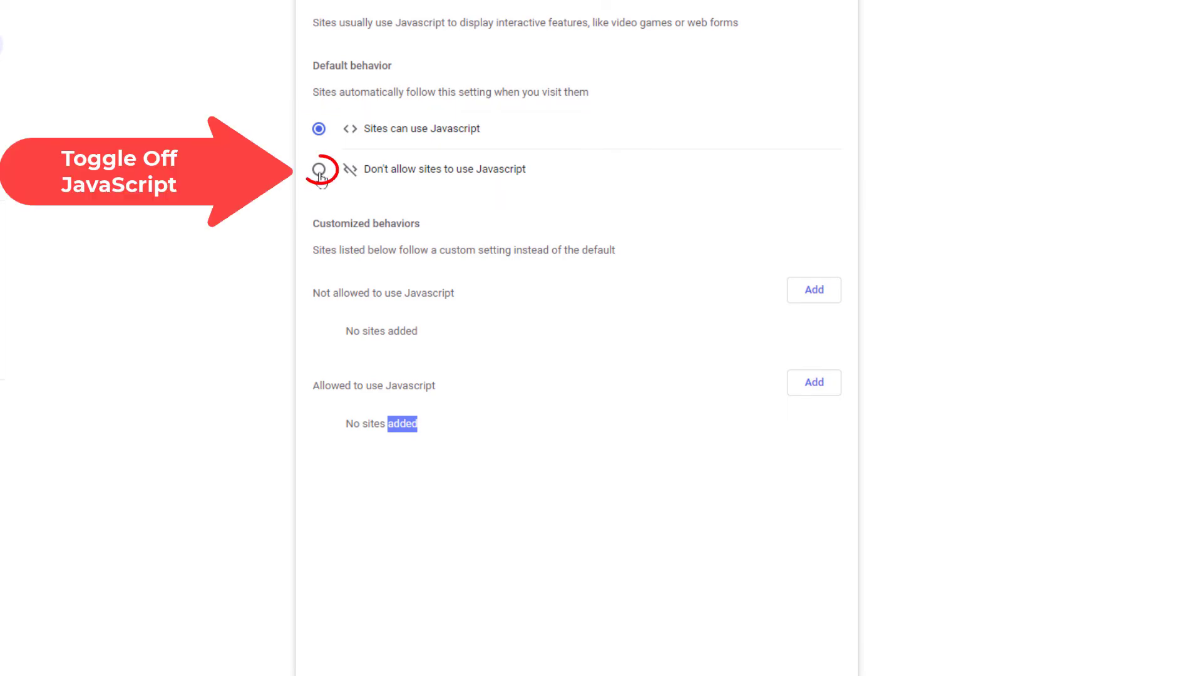
Choose 'Don't allow sites to use Javascript' as the default behaviour.
click(318, 169)
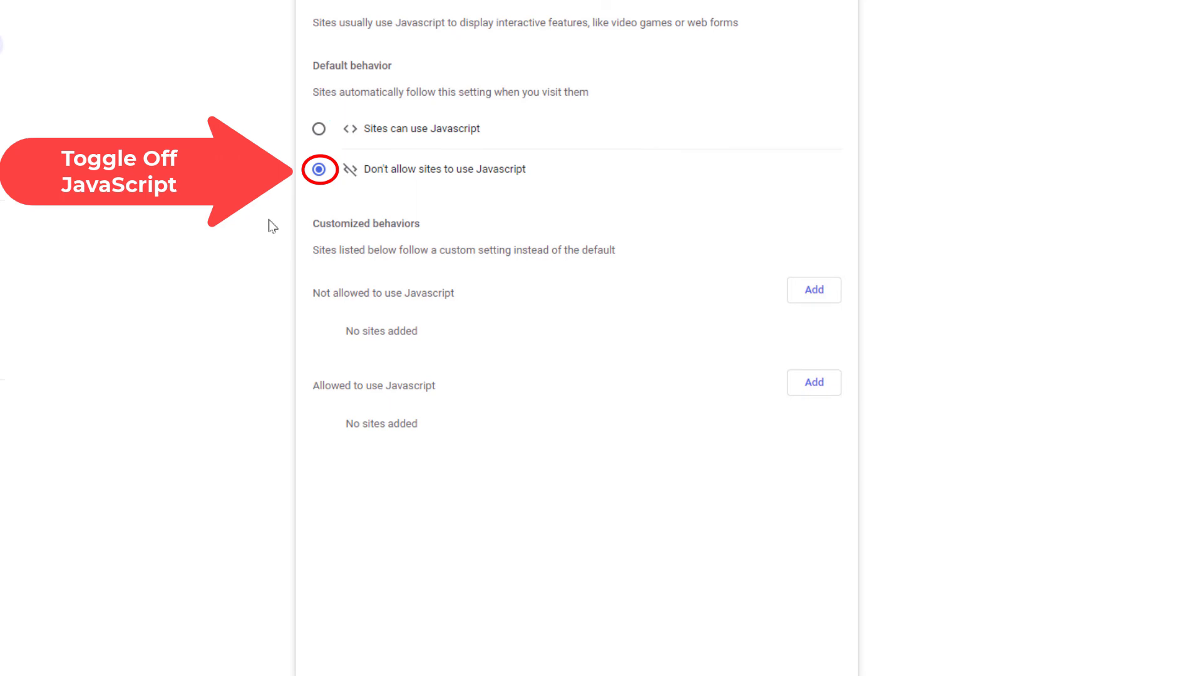